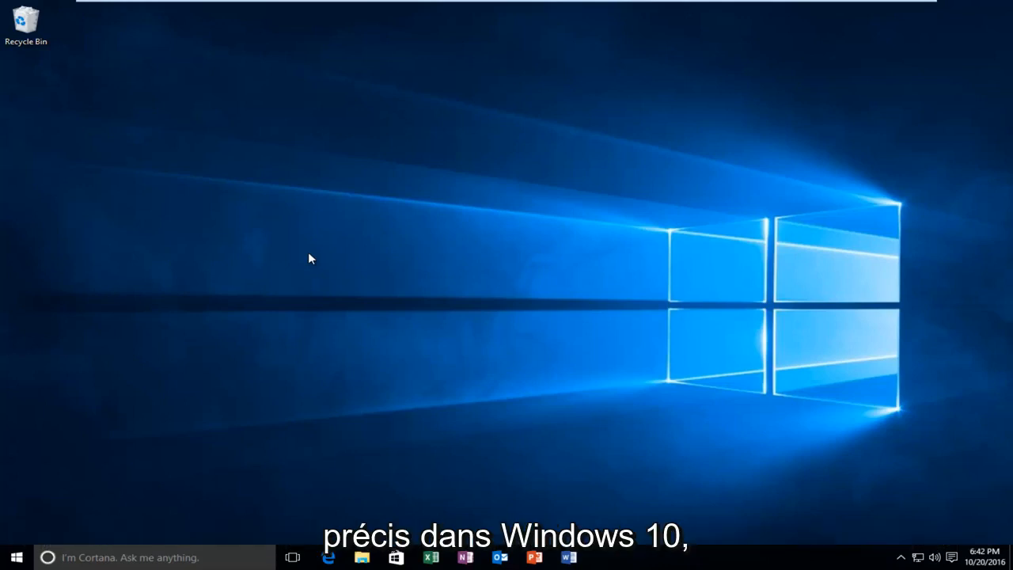
mouse_move(276, 299)
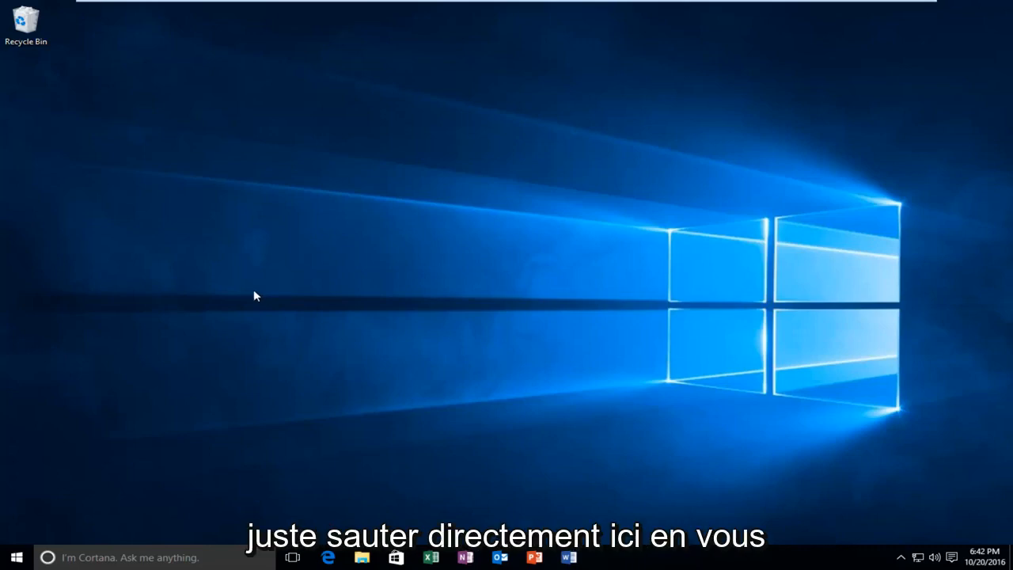
Step: Search Start for 'indexing options' so the Control Panel entry shows as best match
click(16, 557)
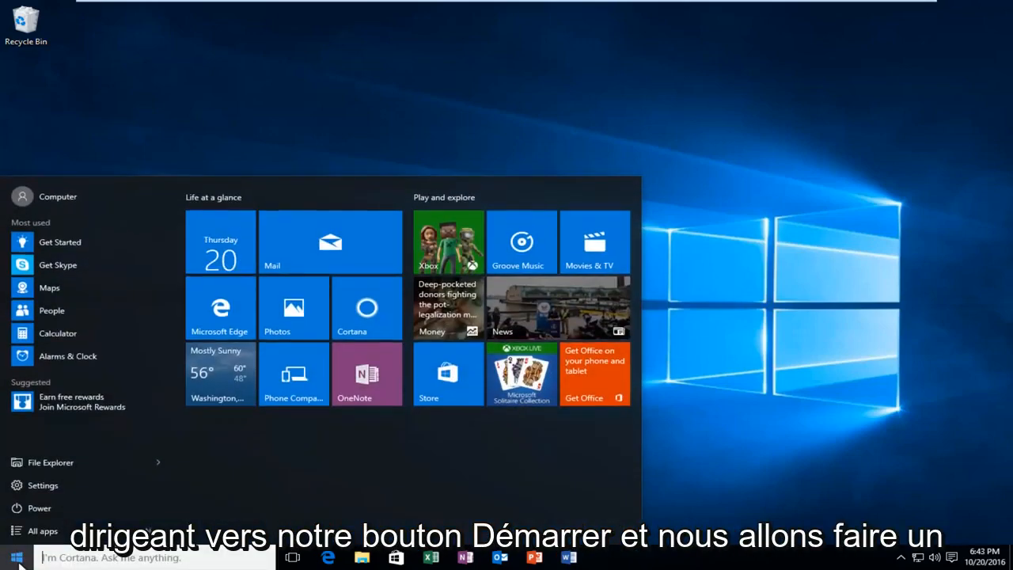
click(14, 557)
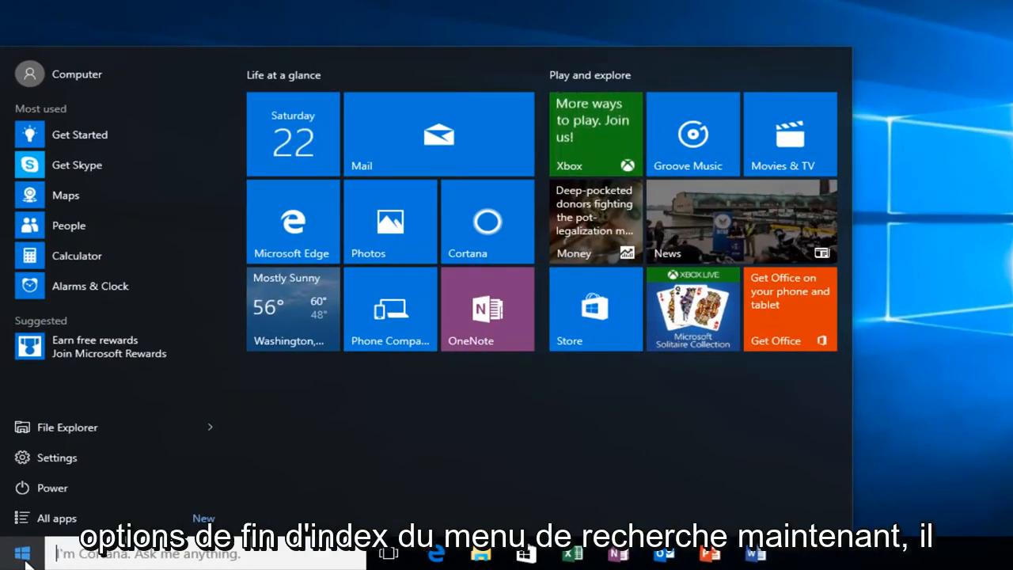
text(indexing o)
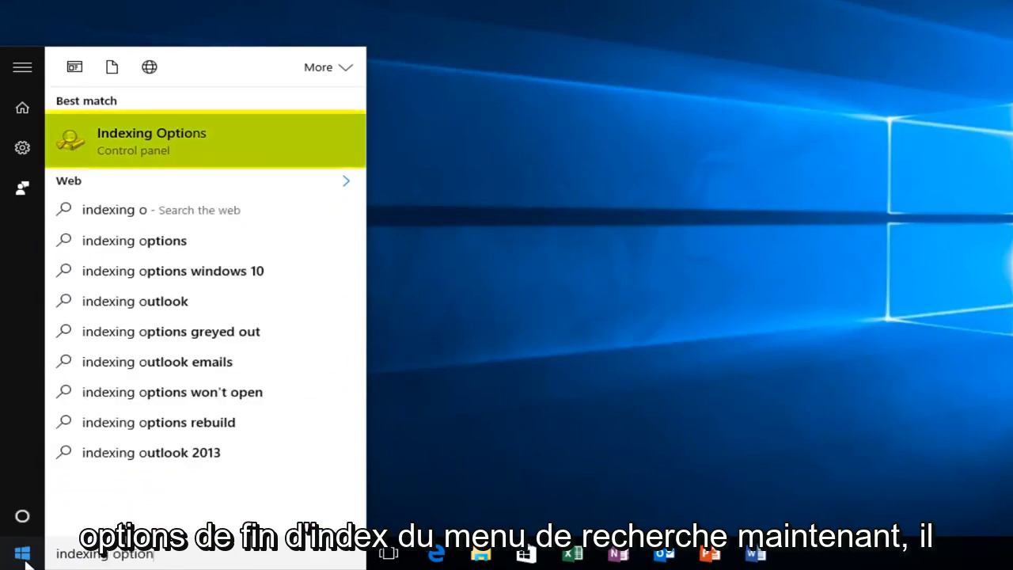
text(ptions)
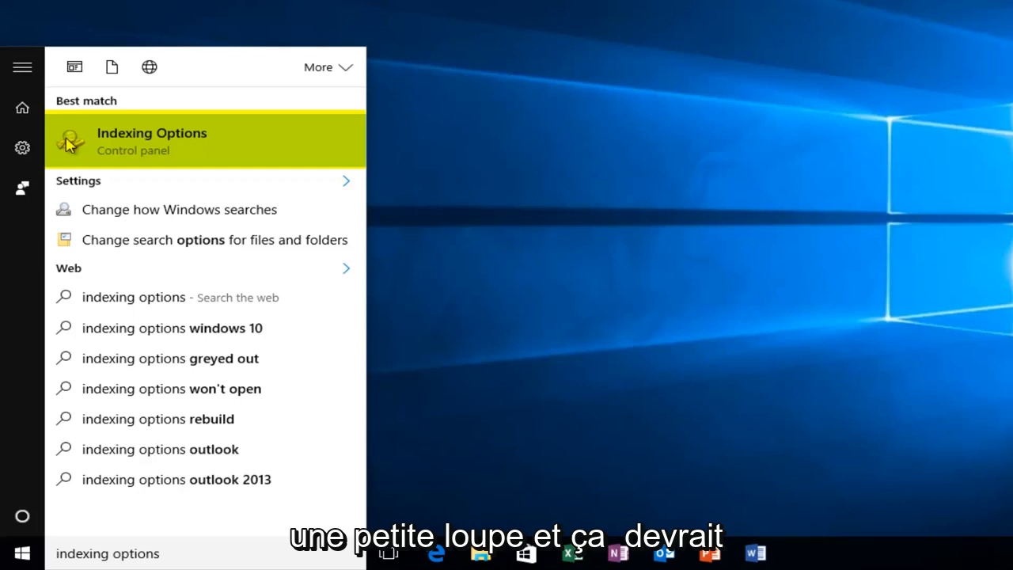
mouse_move(146, 158)
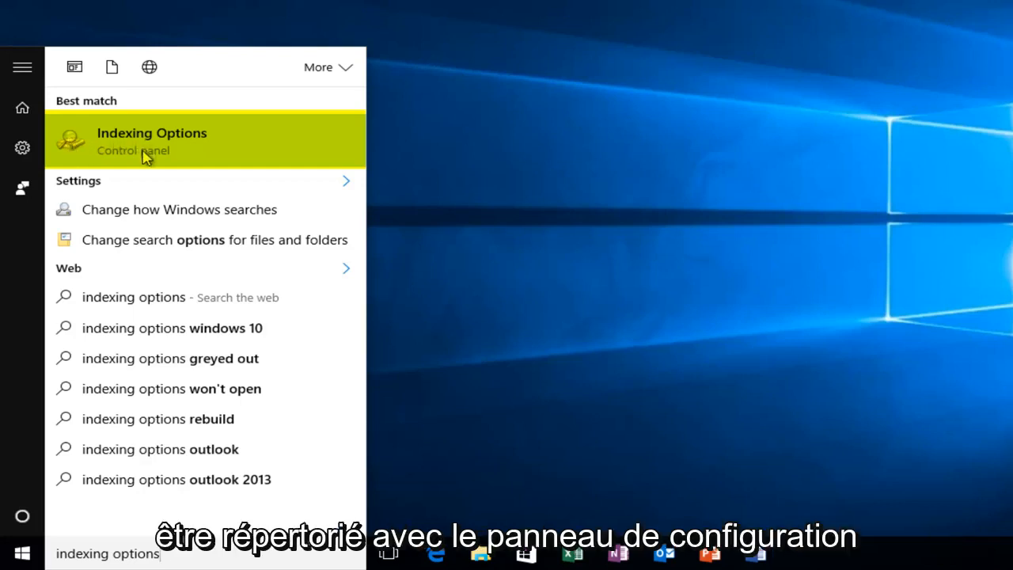
mouse_move(129, 161)
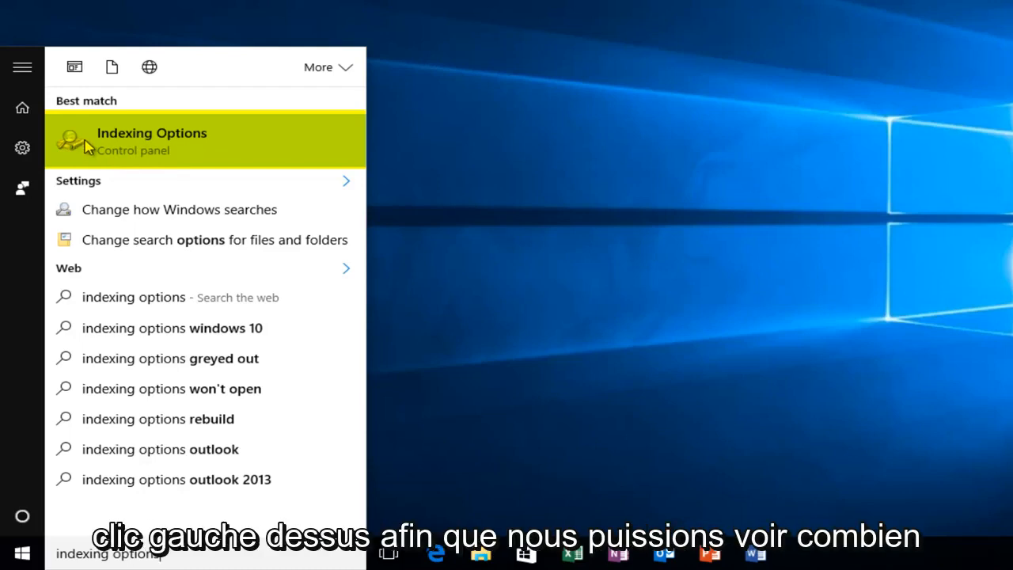
Step: Launch Indexing Options, reporting 1,135 items indexed and indexing complete
click(151, 140)
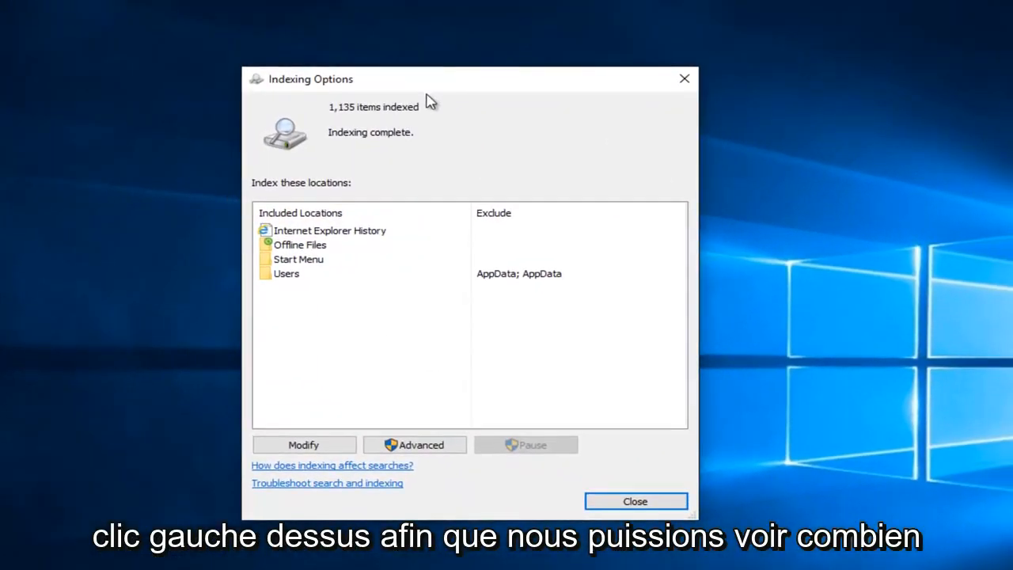
mouse_move(340, 119)
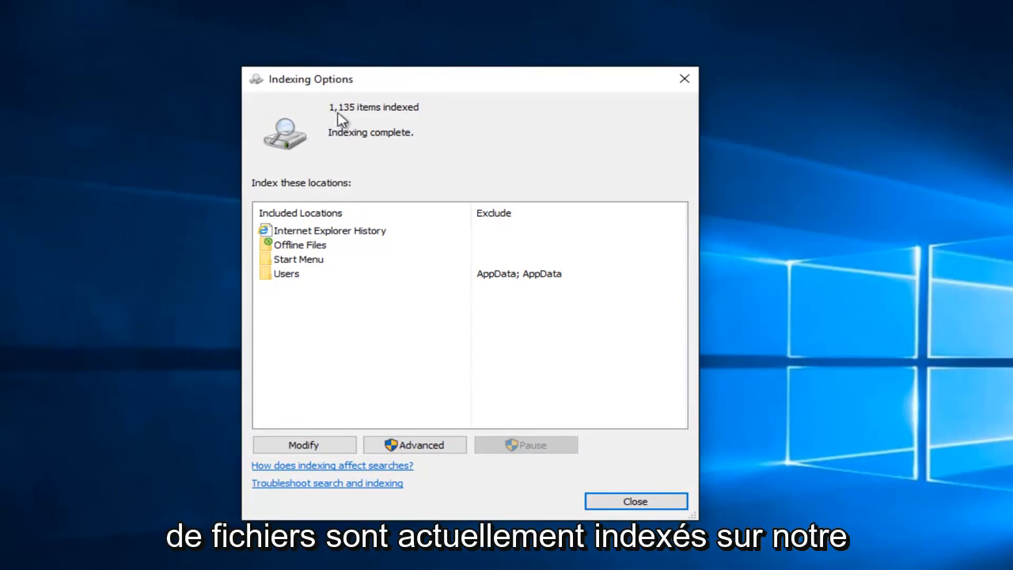
mouse_move(364, 121)
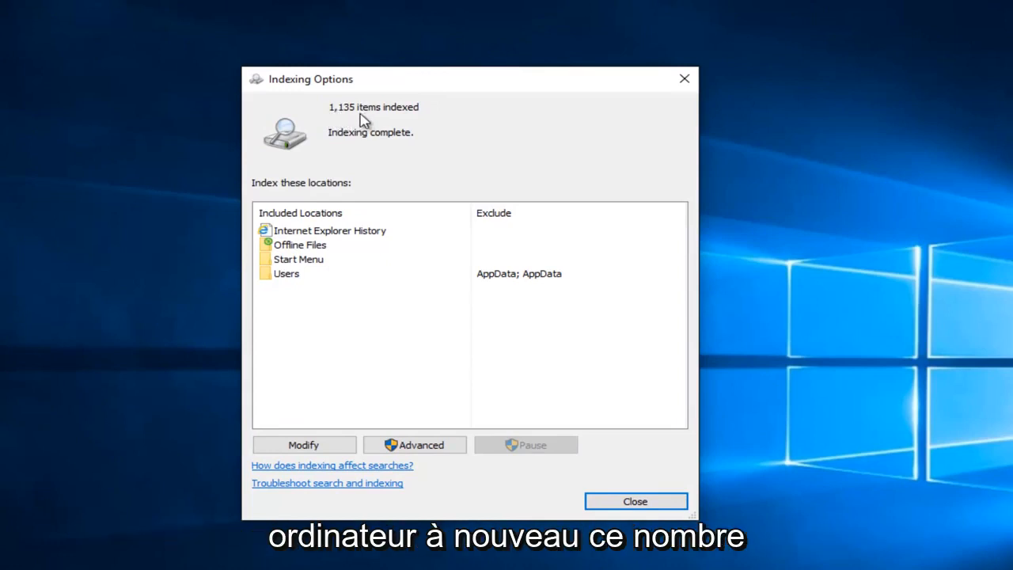
mouse_move(332, 114)
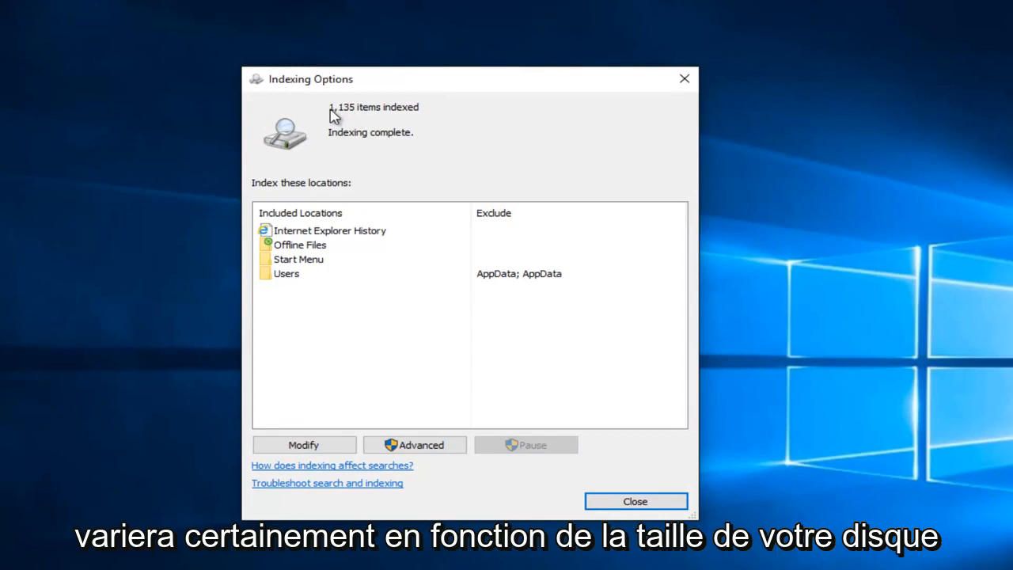
mouse_move(362, 117)
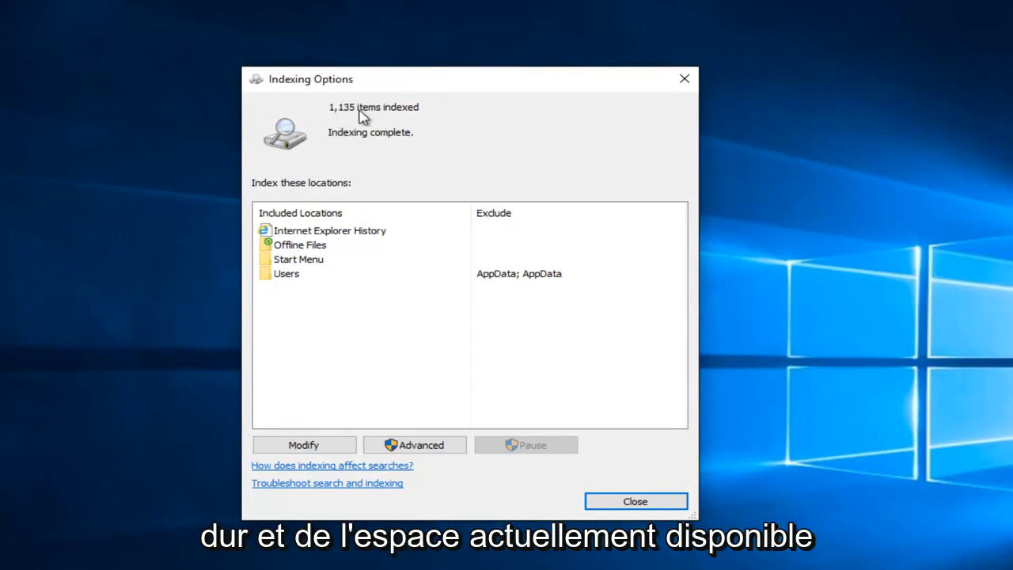
mouse_move(364, 139)
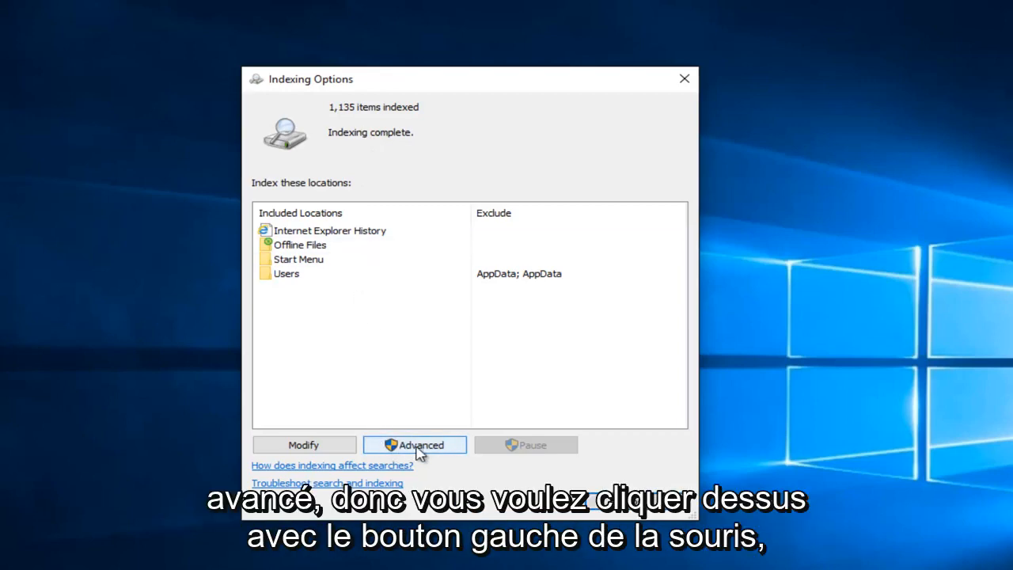
Step: Bring up the Advanced Options dialog with the index rebuild and location settings
click(415, 443)
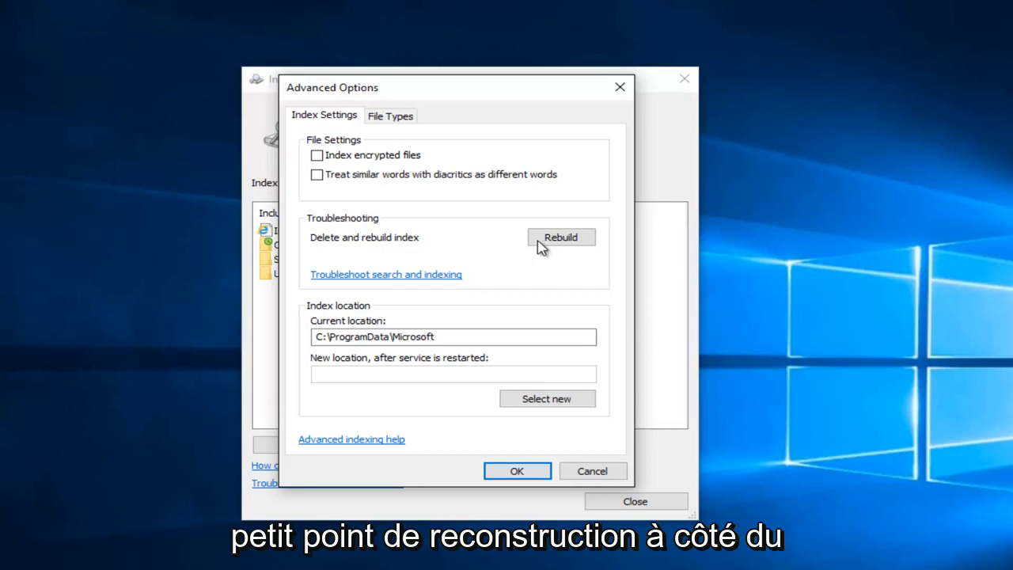
mouse_move(342, 229)
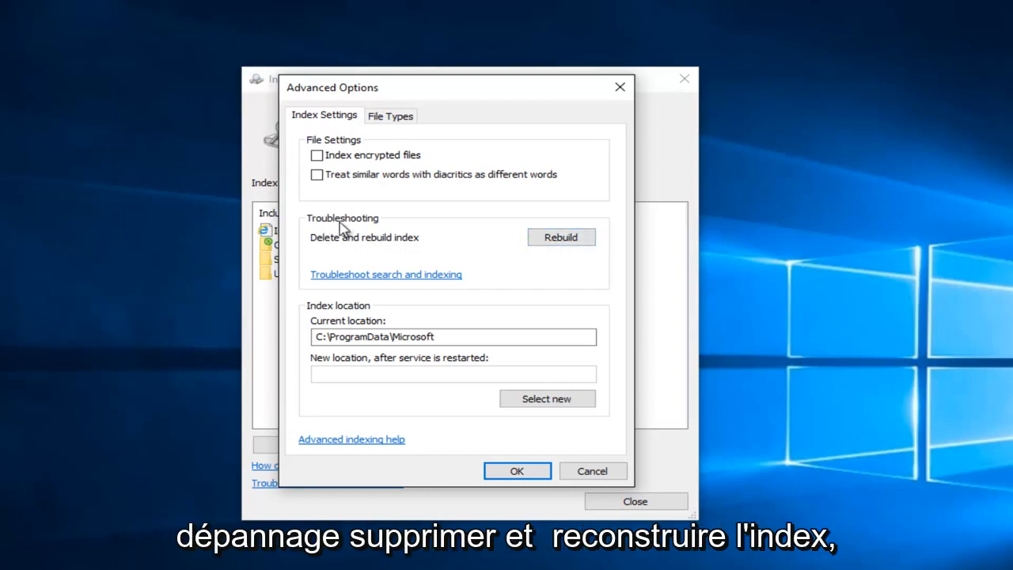
mouse_move(413, 247)
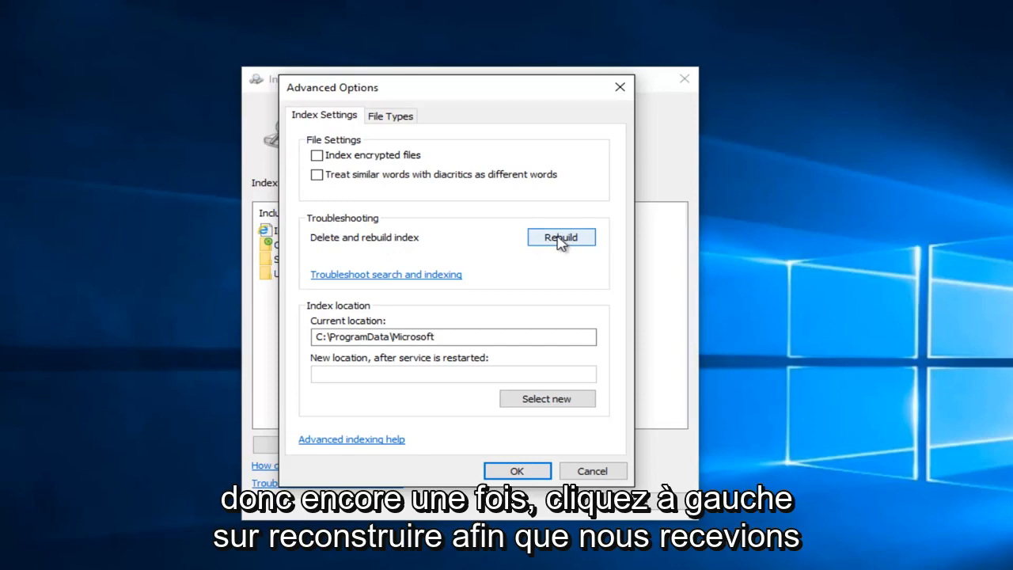
Step: Request a Rebuild of the search index under Troubleshooting, triggering the long-time warning
click(560, 237)
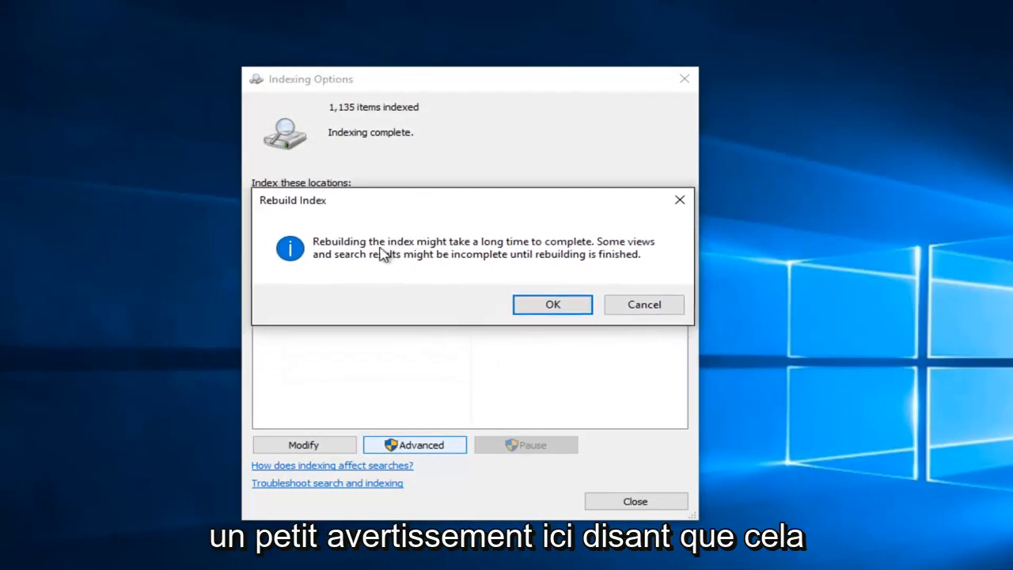
mouse_move(570, 251)
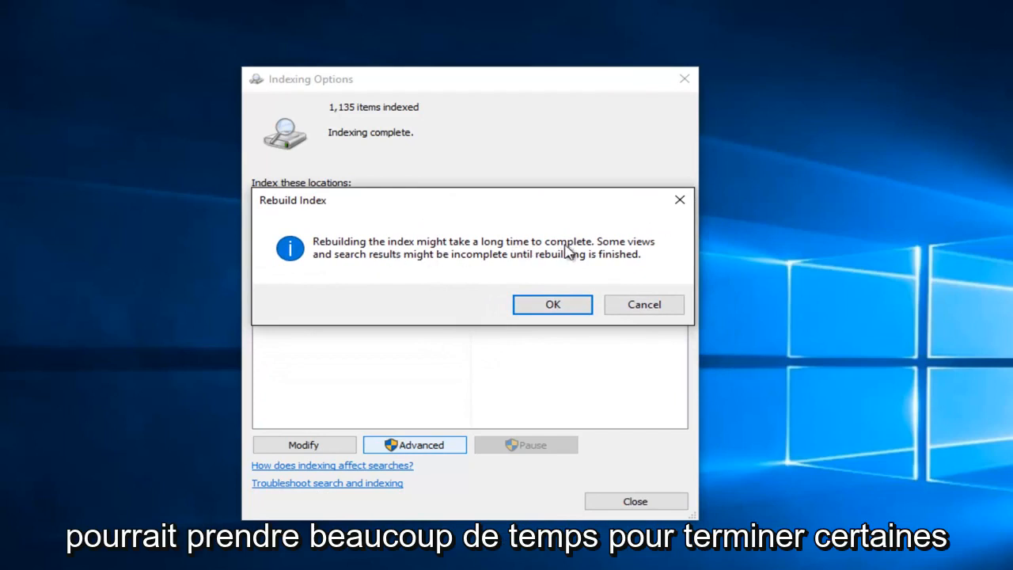
mouse_move(467, 266)
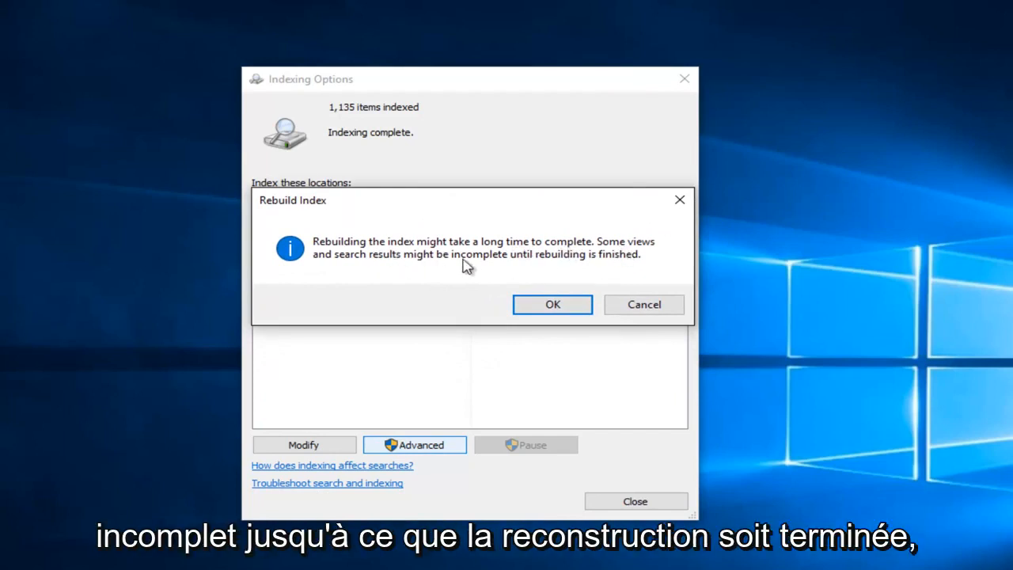
mouse_move(598, 265)
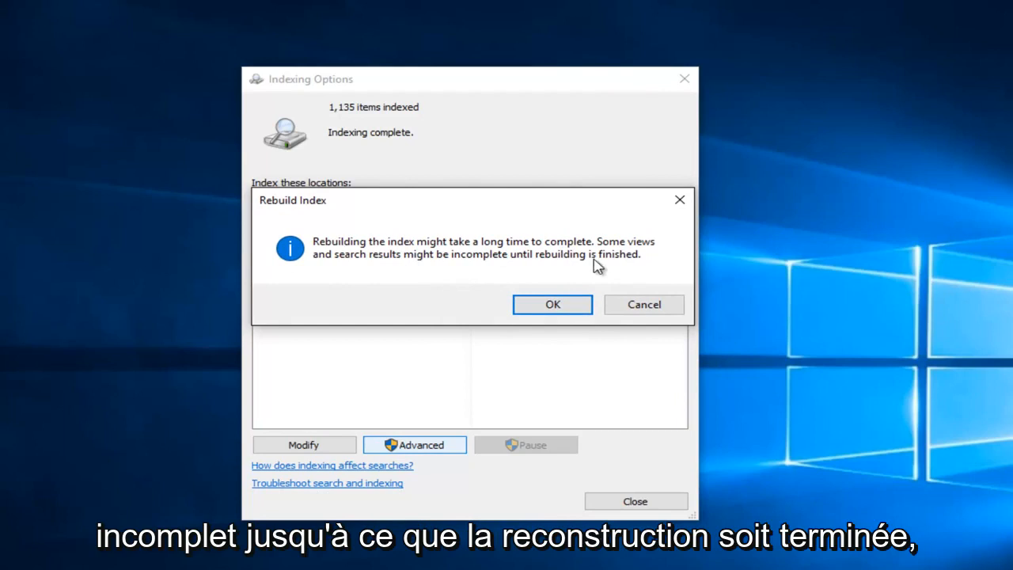
mouse_move(552, 303)
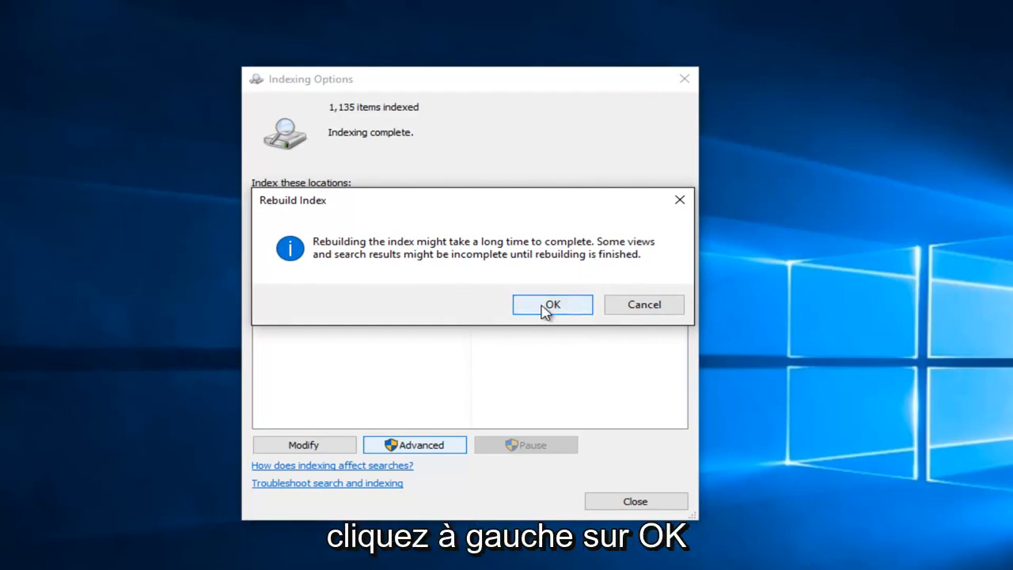
Step: Confirm the Rebuild Index warning so the index recreates from scratch
click(551, 304)
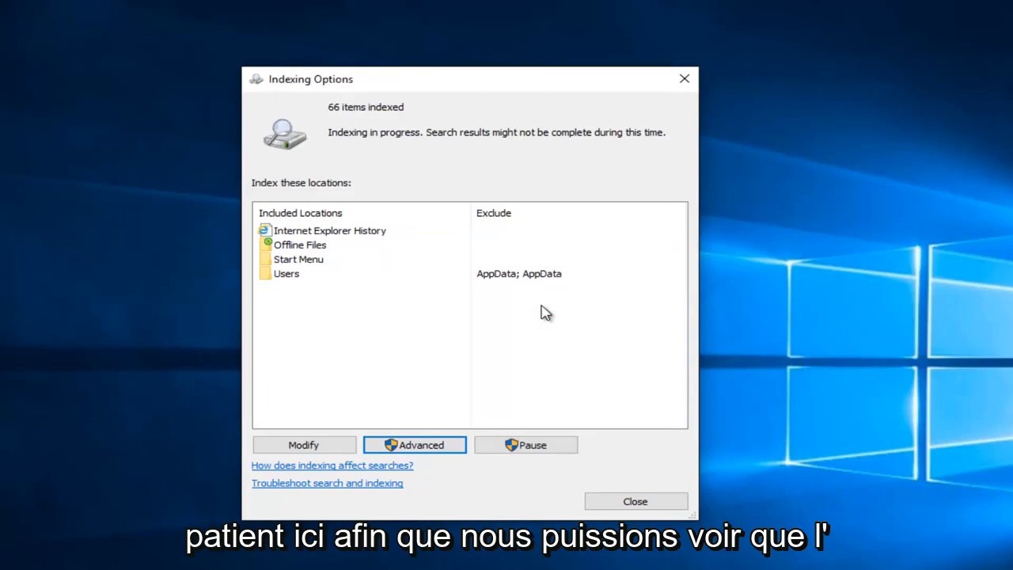
mouse_move(357, 144)
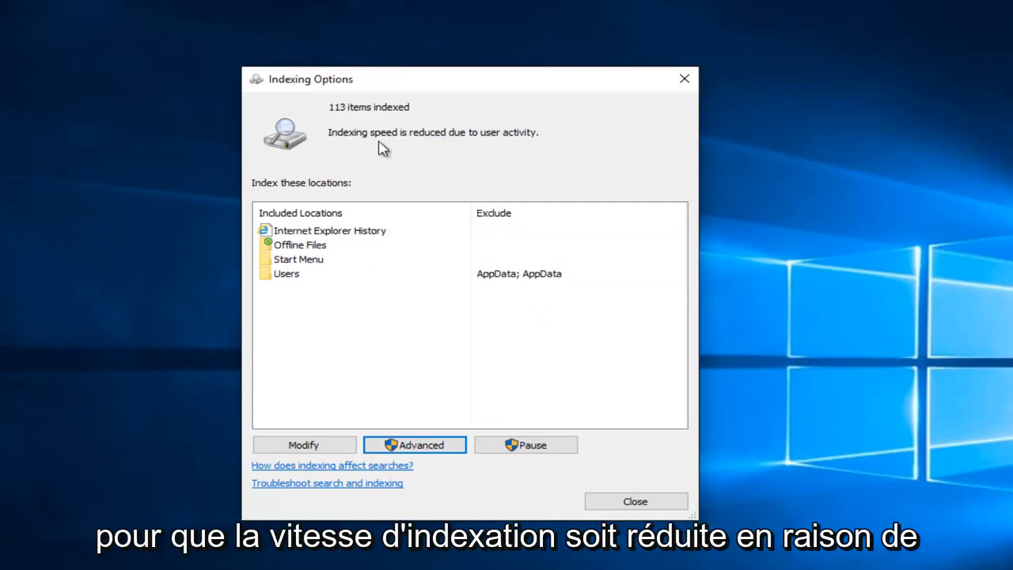
mouse_move(419, 149)
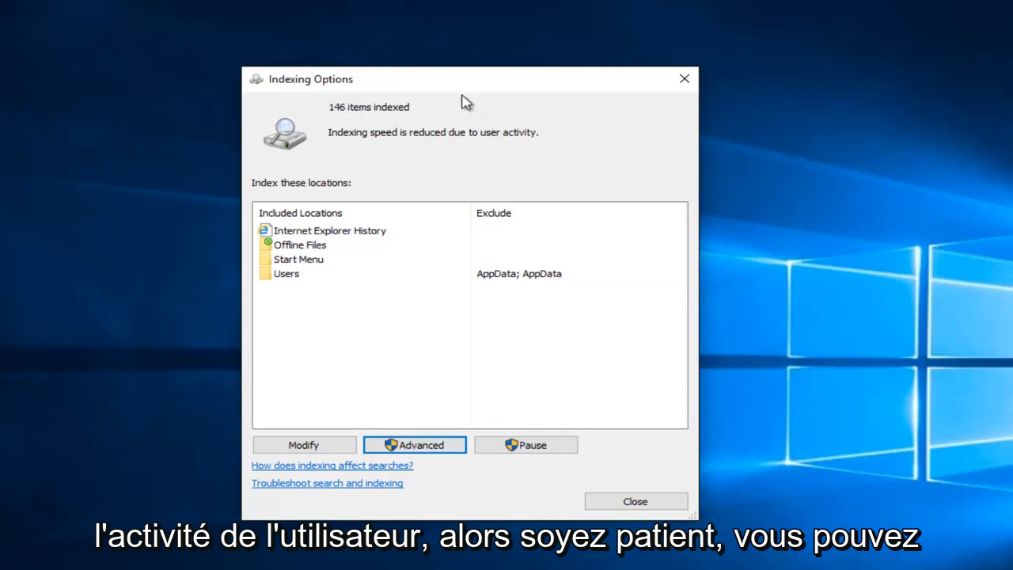
mouse_move(334, 121)
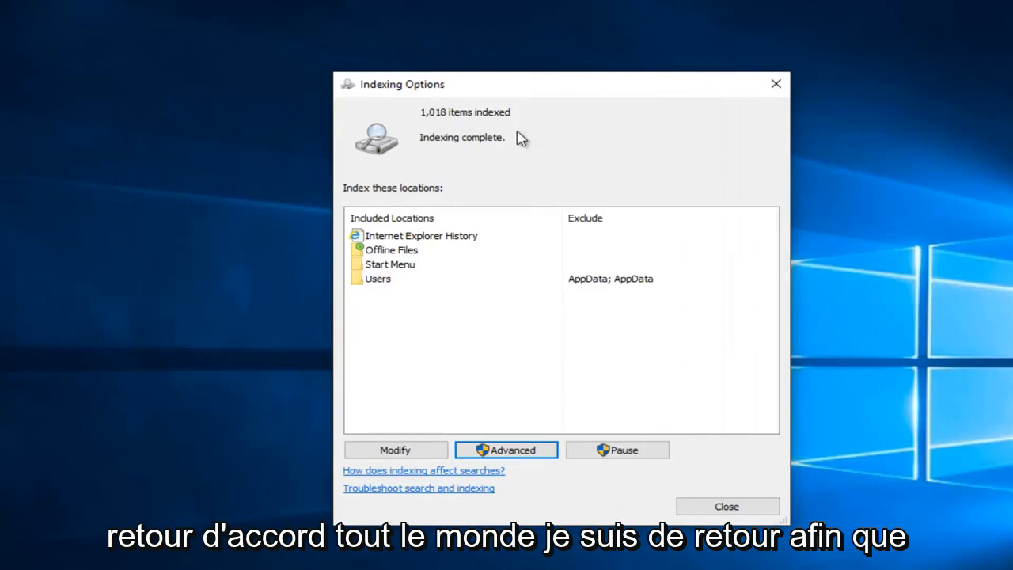
mouse_move(434, 125)
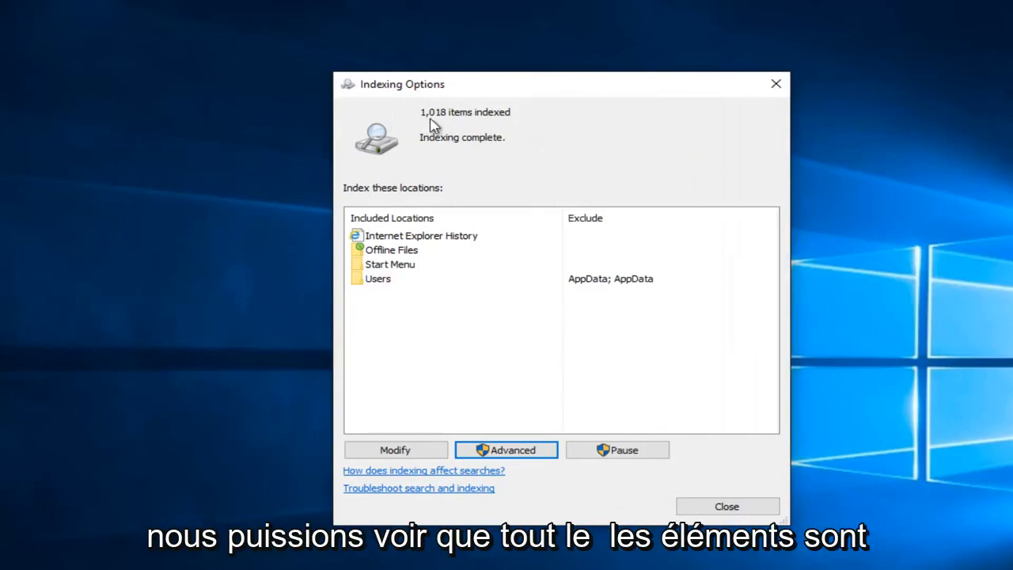
mouse_move(450, 152)
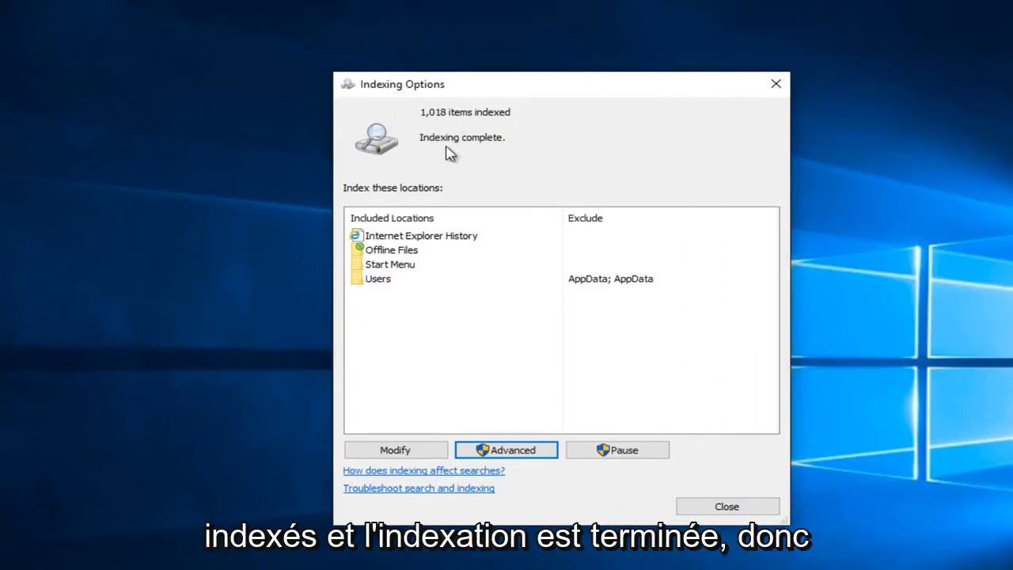
mouse_move(693, 465)
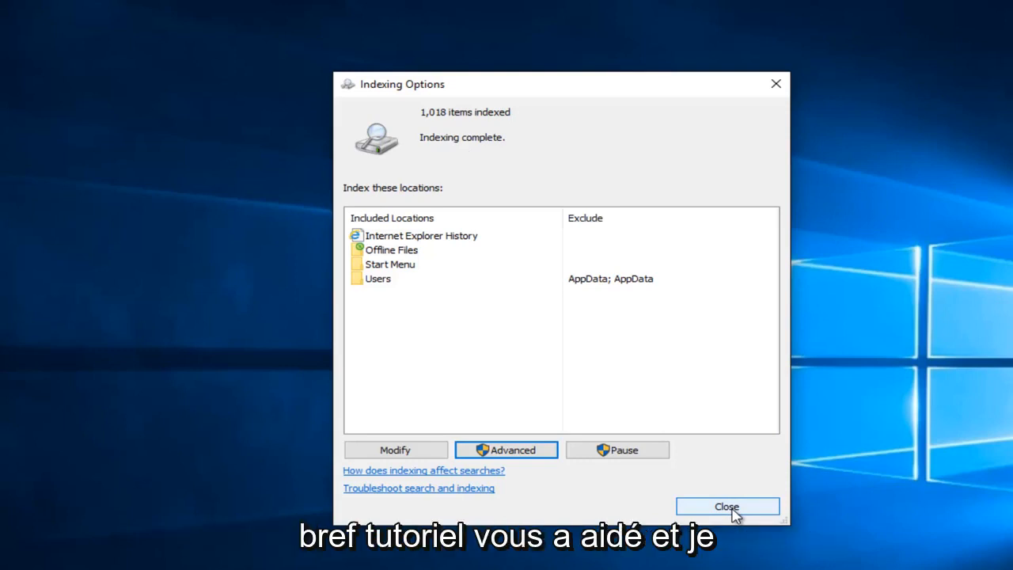
mouse_move(668, 443)
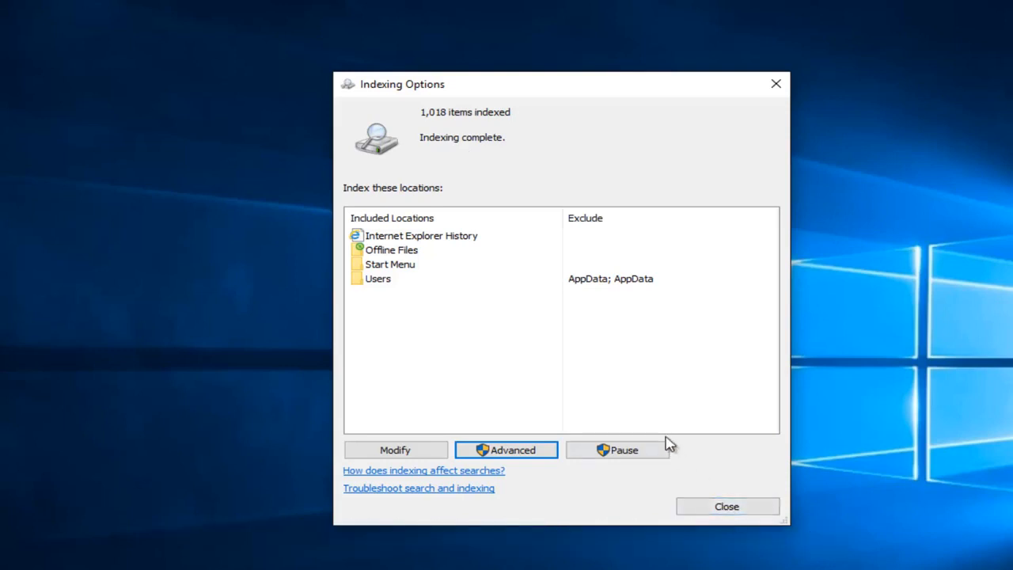
mouse_move(677, 443)
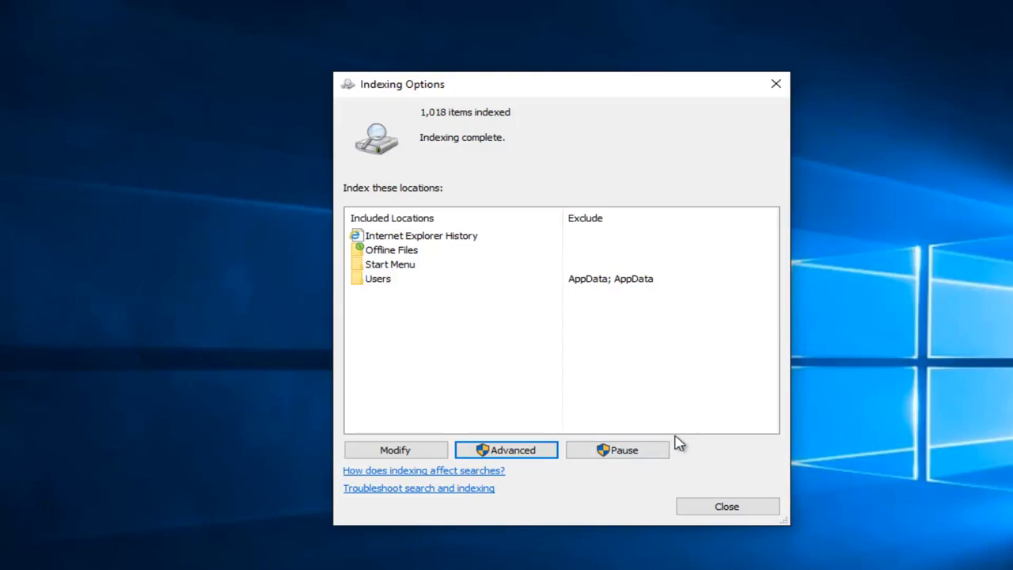